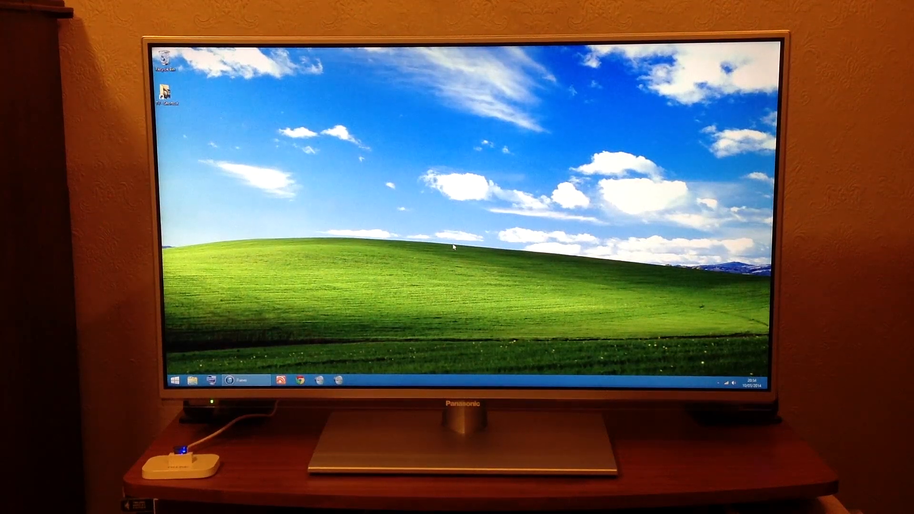
mouse_move(369, 253)
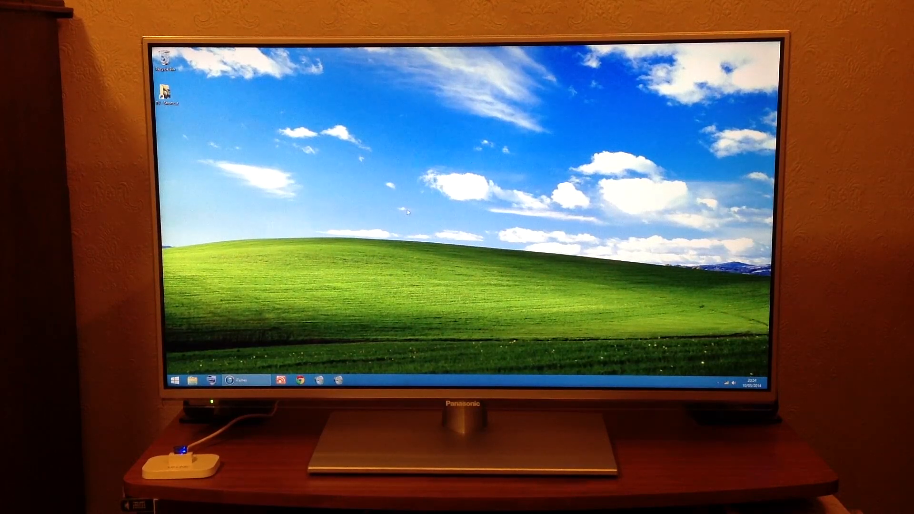
mouse_move(404, 236)
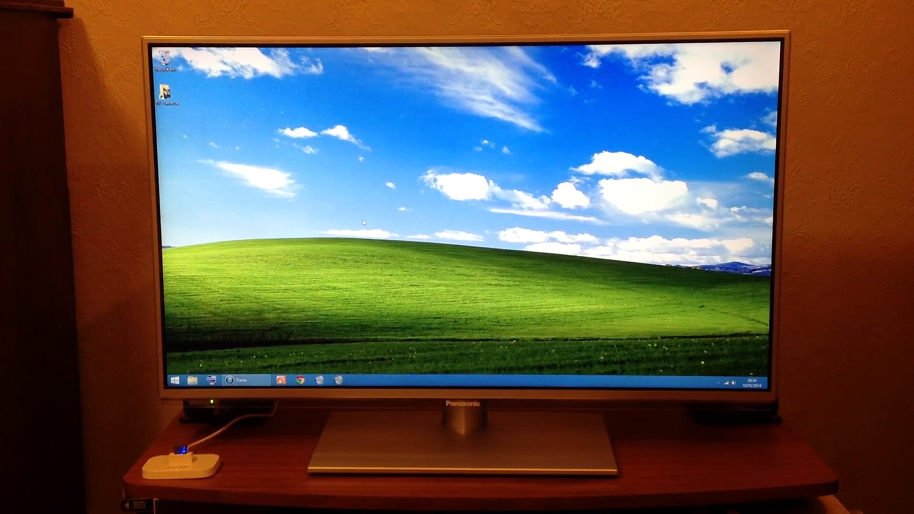
mouse_move(327, 297)
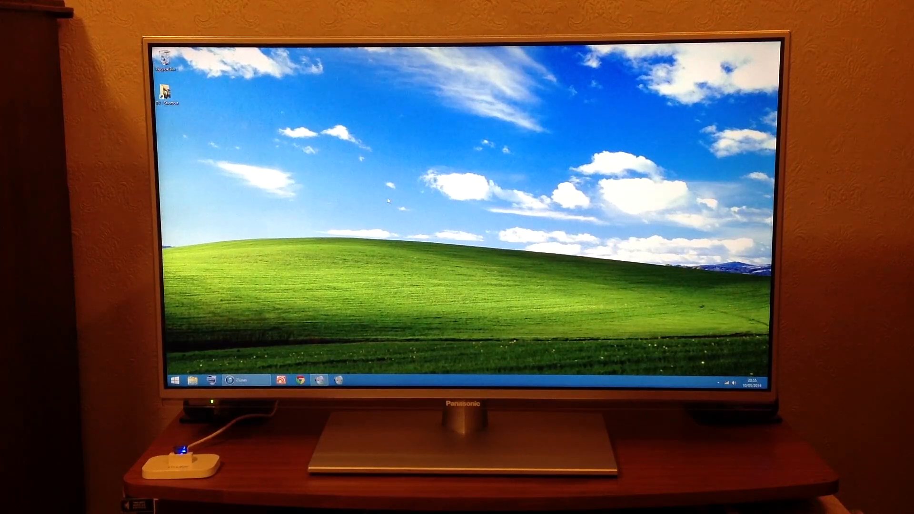
- Download the 'SSD - v1.3 - Executable' from the Set Sound Device page's Download section
left_click(733, 384)
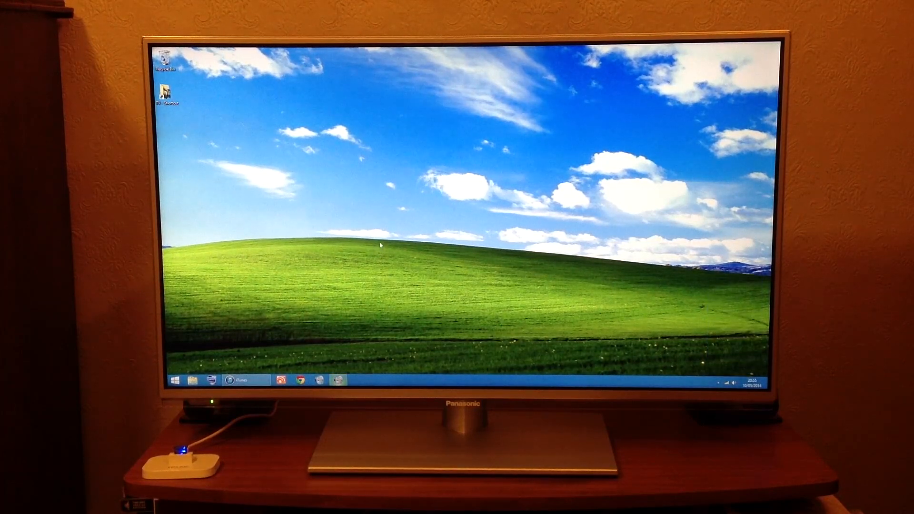
mouse_move(426, 198)
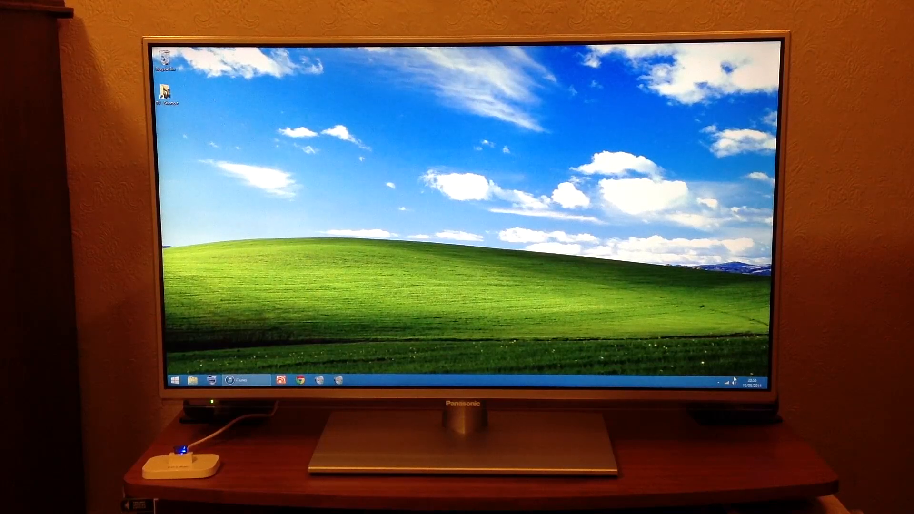
left_click(733, 382)
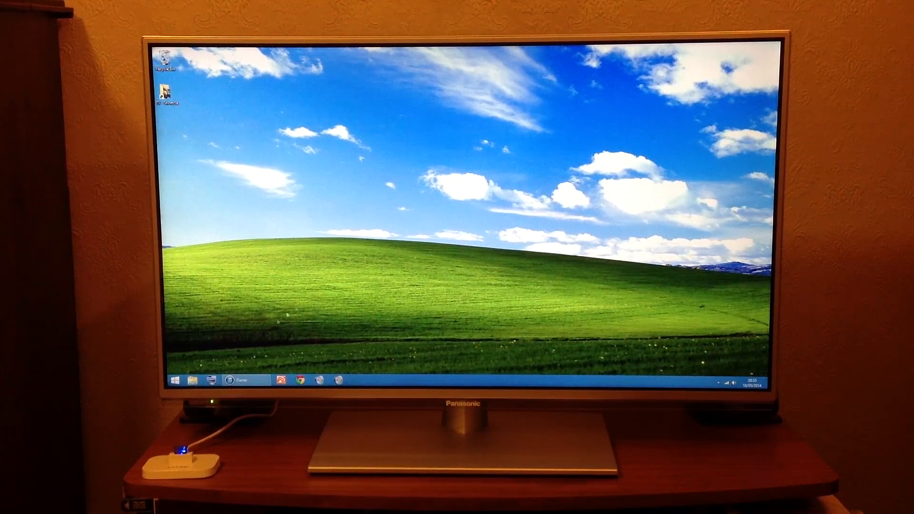
mouse_move(390, 258)
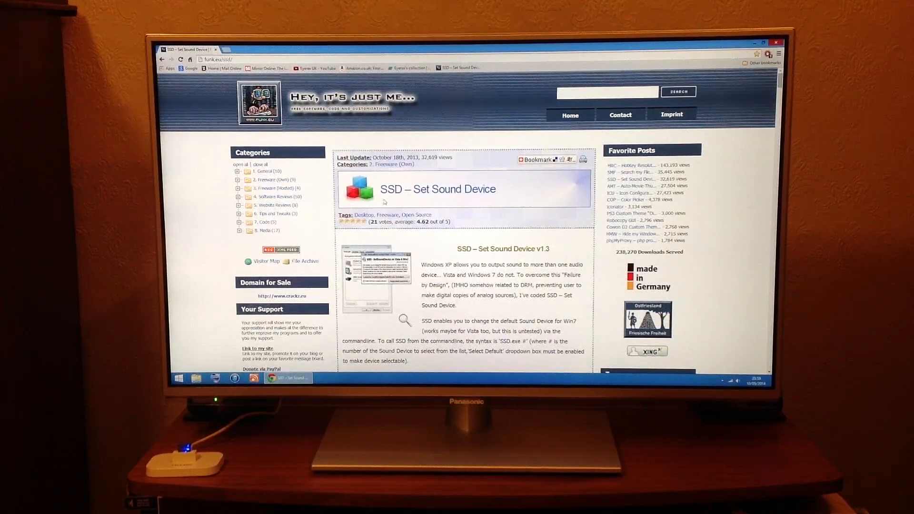
scroll("down", 3)
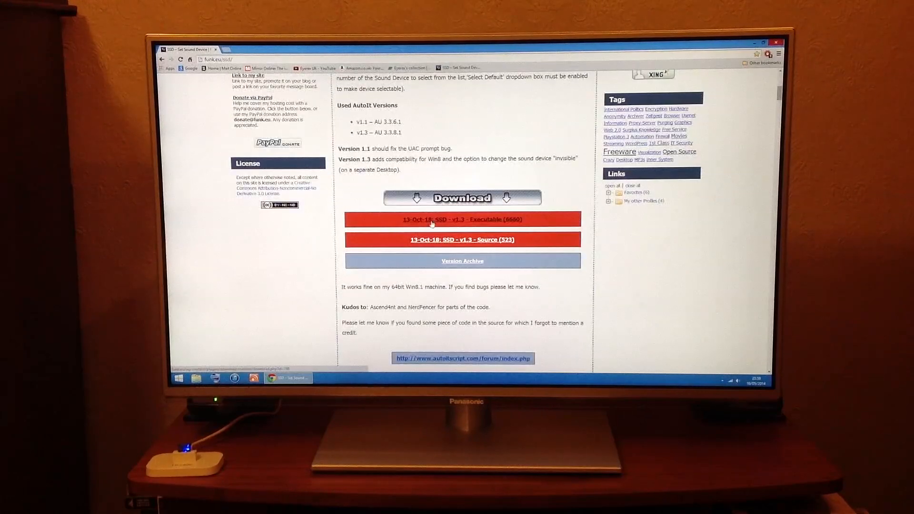
left_click(463, 219)
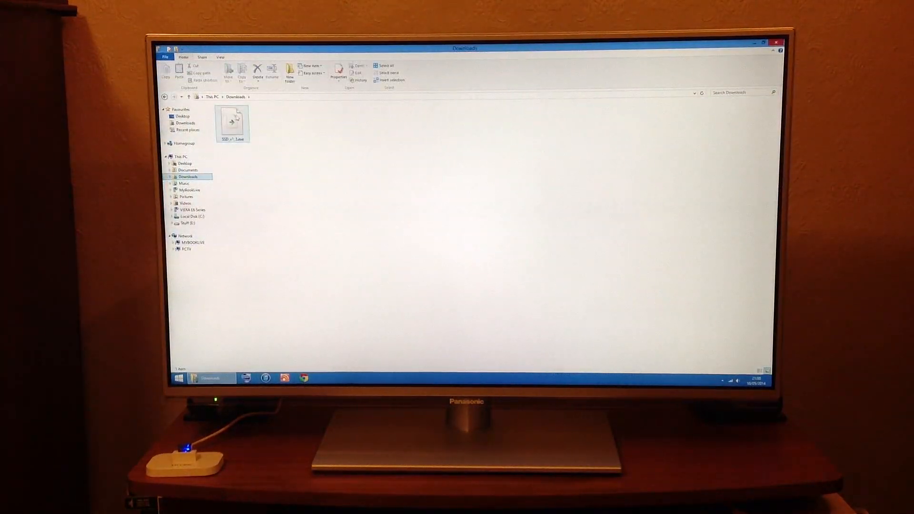
- Extract SSD_v1_3.exe into its own Downloads folder and copy that folder
right_click(233, 122)
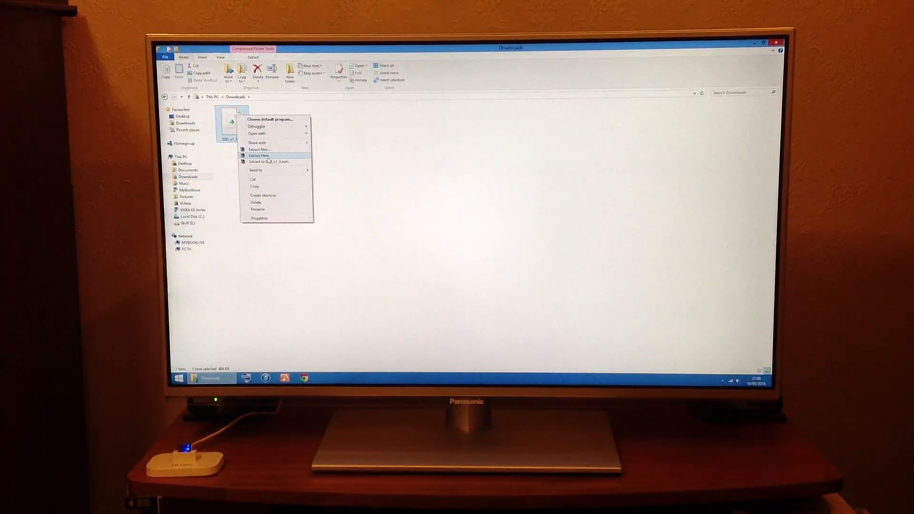
left_click(260, 156)
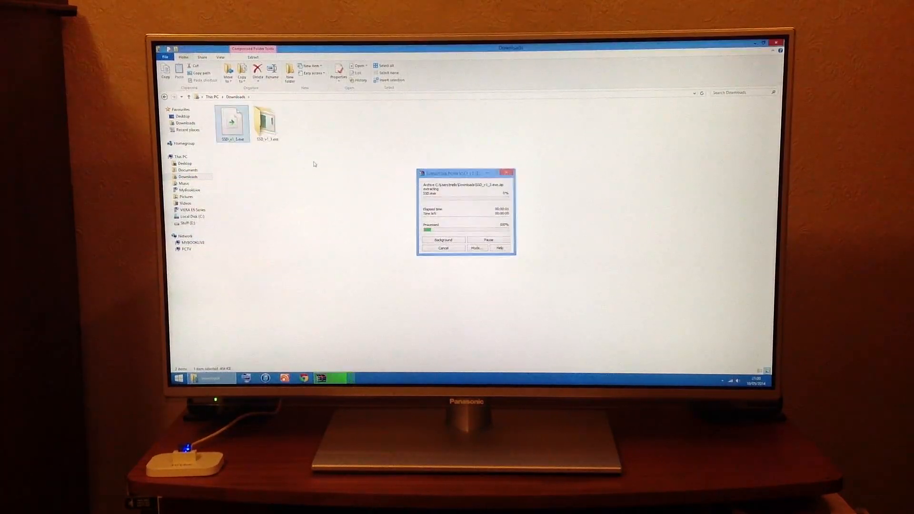
right_click(266, 123)
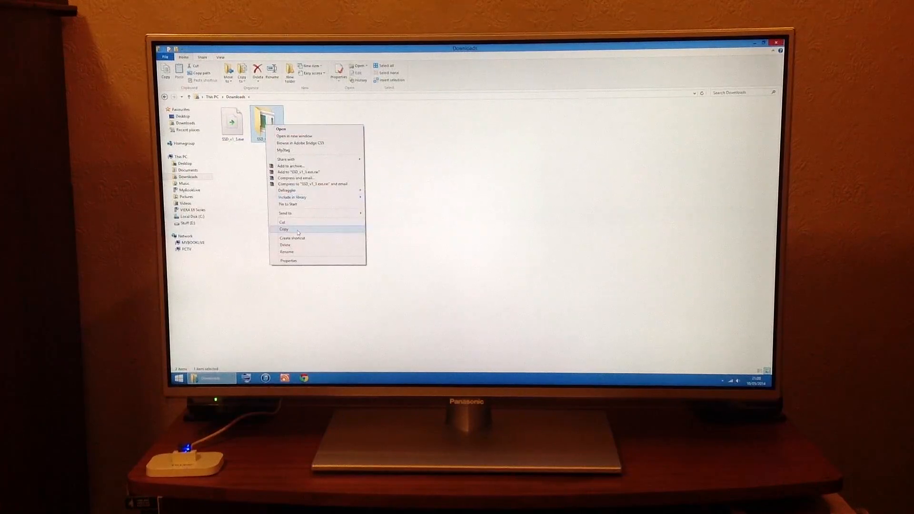
left_click(283, 228)
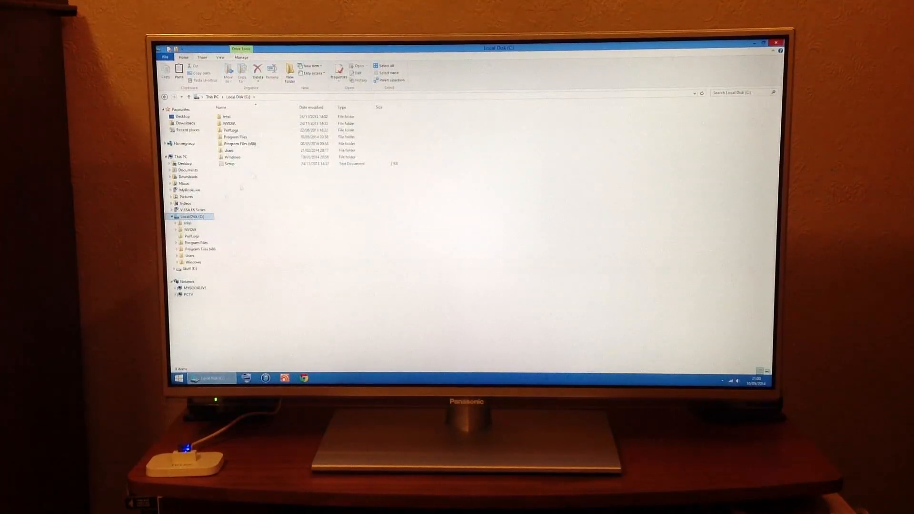
- Paste the SSD folder into C:\Program Files with admin permission and view its contents
double_click(236, 137)
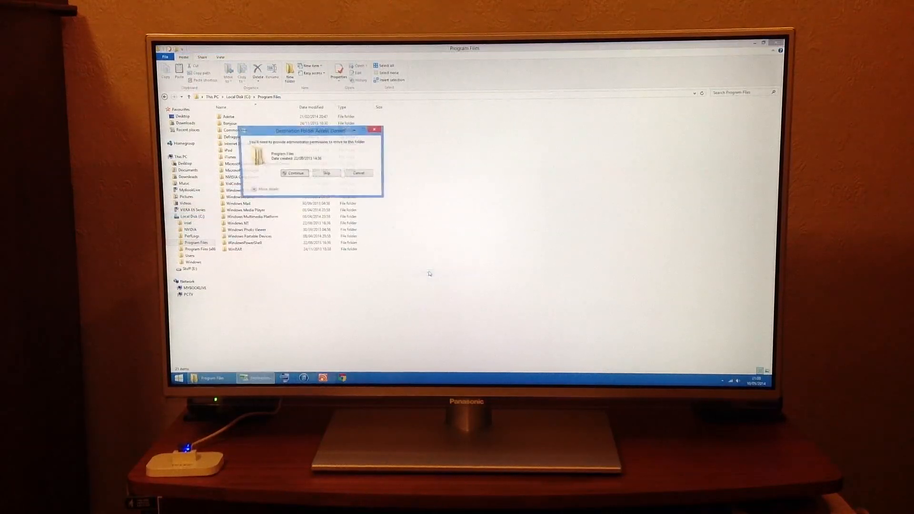
left_click(293, 173)
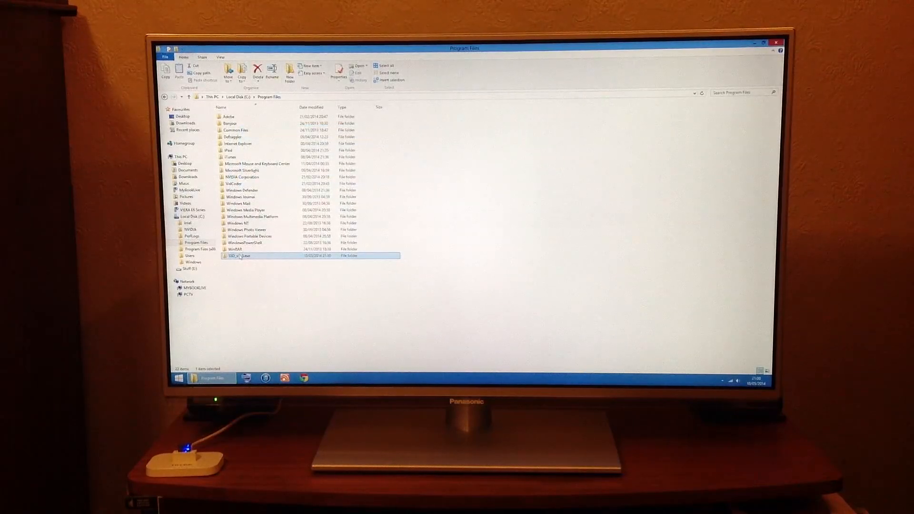
double_click(237, 255)
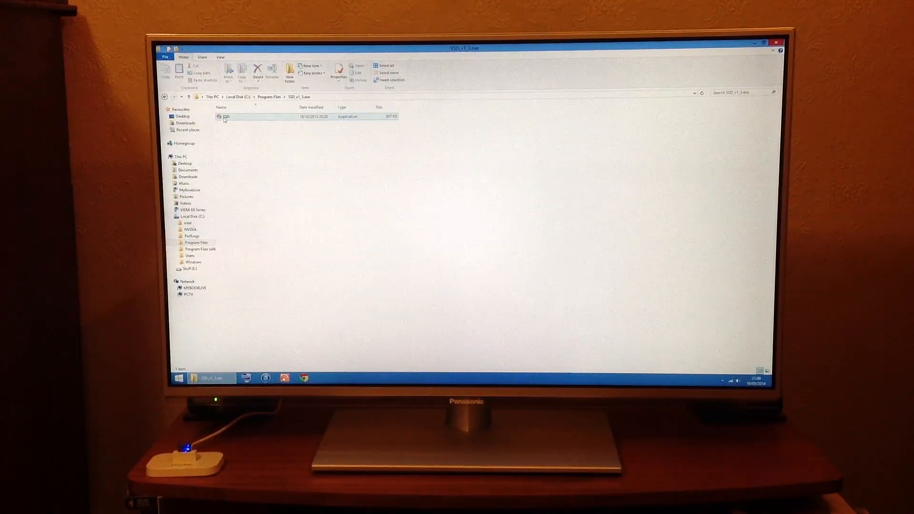
- Run SSD.exe and create a Headphones switching shortcut in the SSD folder
double_click(225, 116)
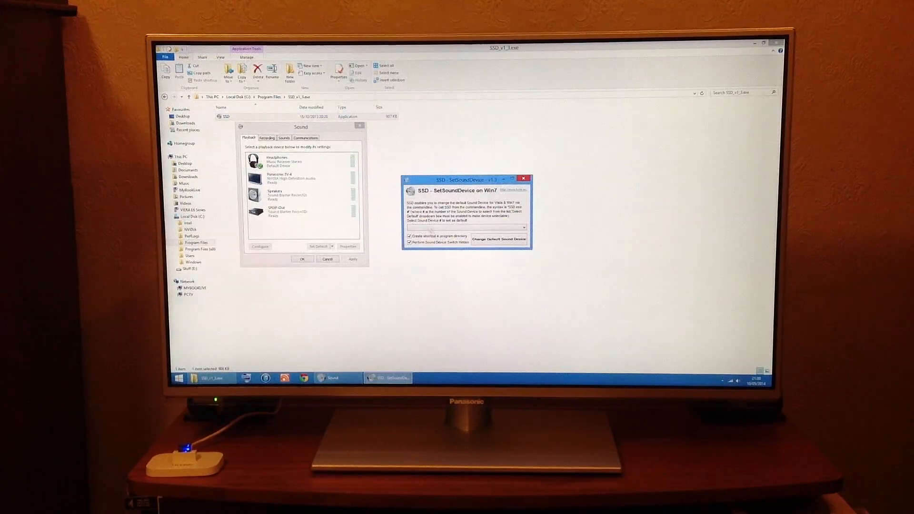
left_click(521, 227)
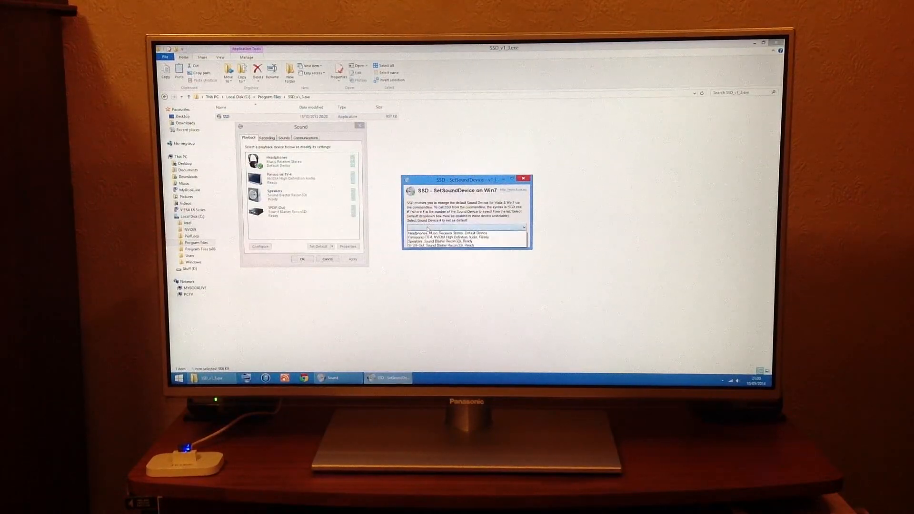
left_click(464, 234)
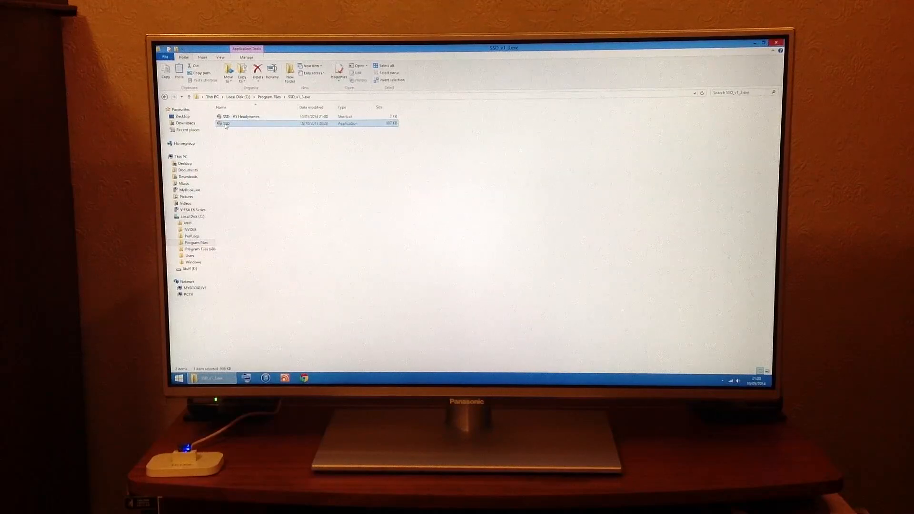
- Run SSD.exe again for a Speakers shortcut, then pin both shortcuts to the taskbar
double_click(226, 123)
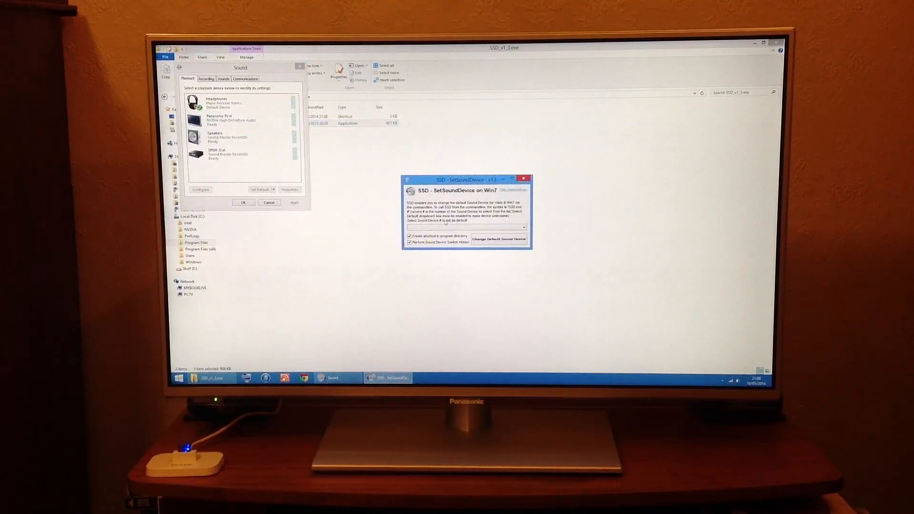
left_click(522, 227)
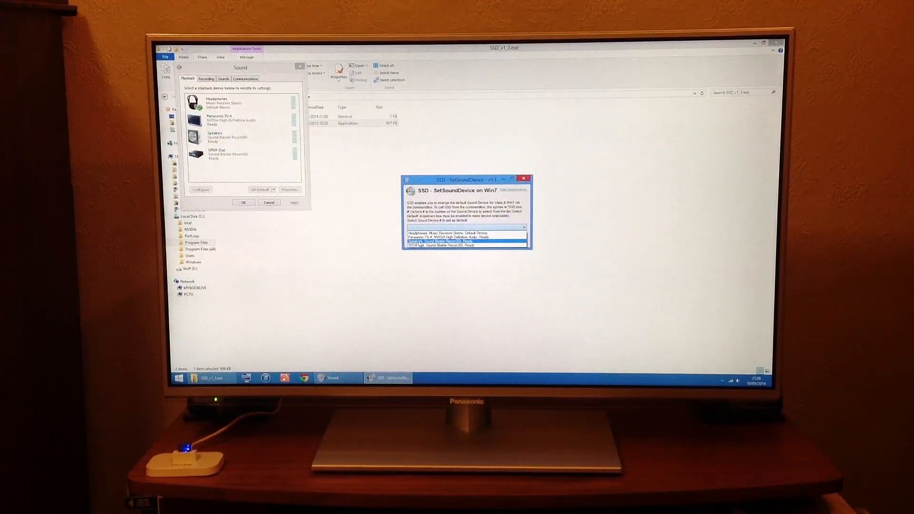
left_click(464, 241)
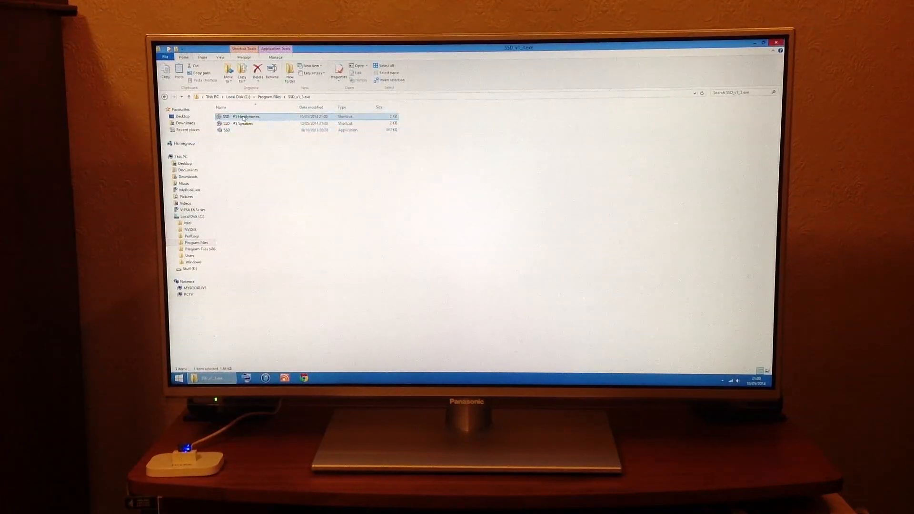
left_click(239, 123)
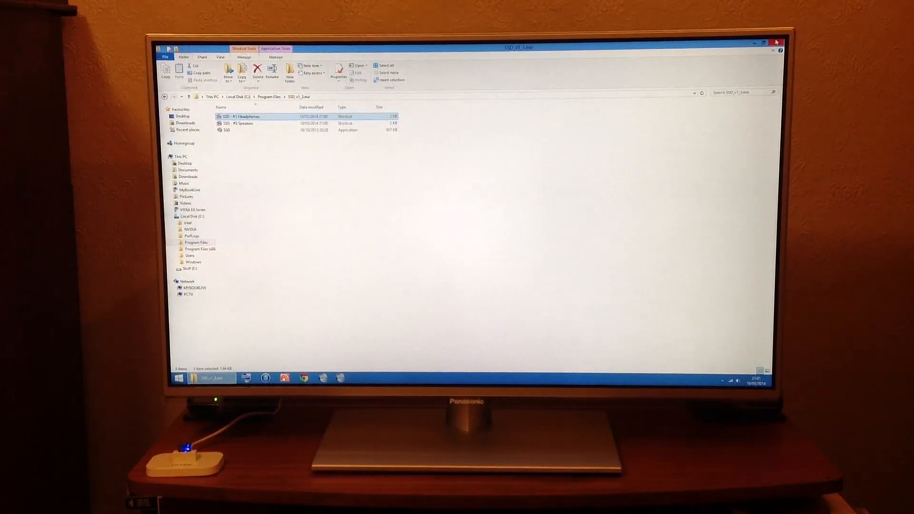
- Close the folder window and bring up iTunes from the taskbar
left_click(776, 42)
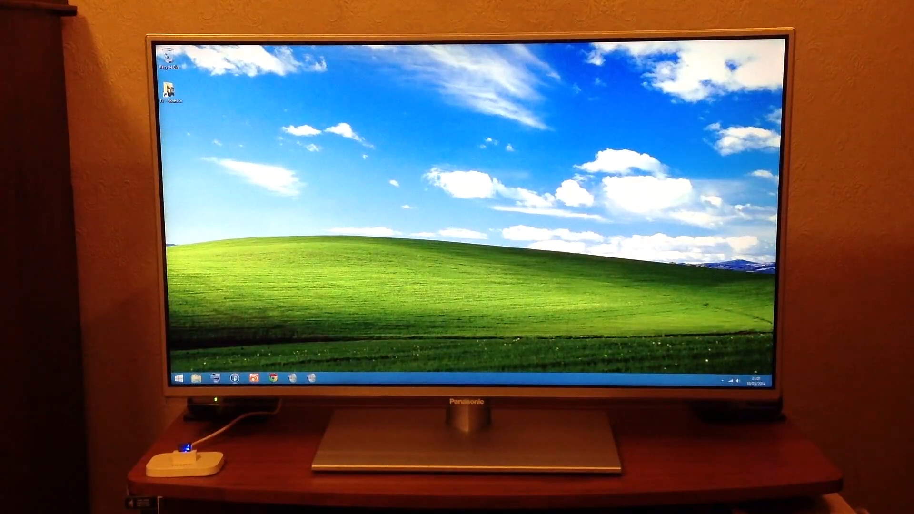
left_click(216, 378)
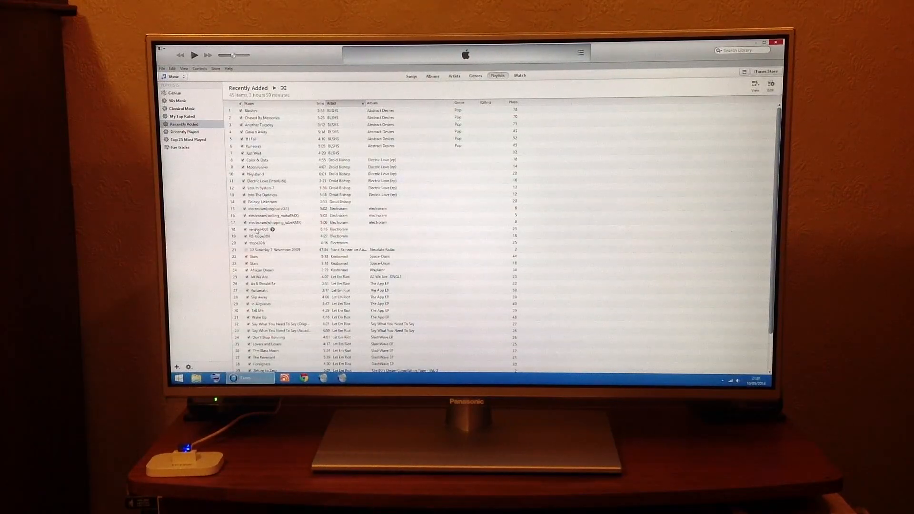
- Play 're-acid 603' by Electroram from Recently Added and minimise iTunes
double_click(260, 229)
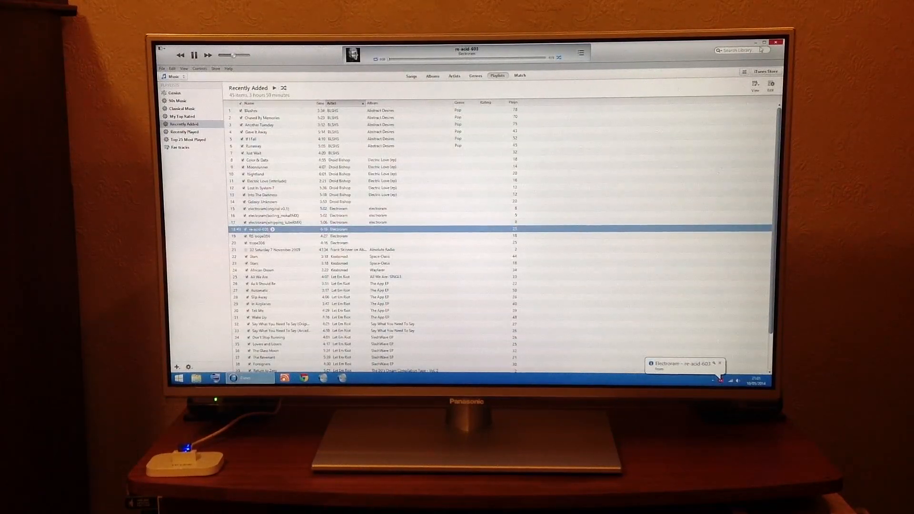
left_click(766, 49)
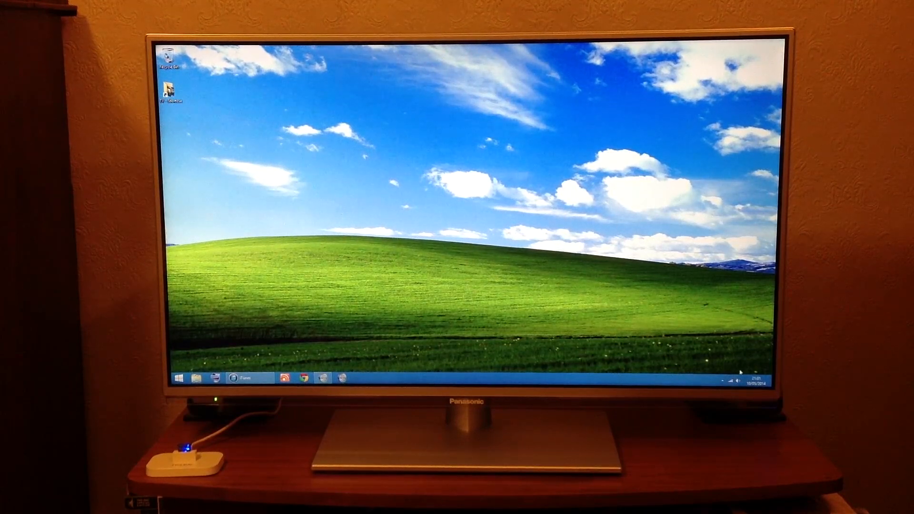
- Switch the default output via an SSD taskbar shortcut and check the volume mixer
left_click(736, 380)
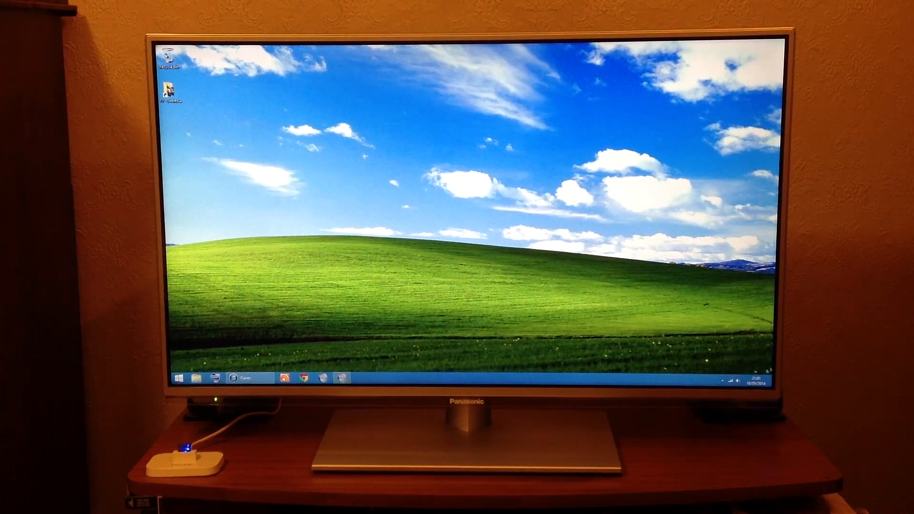
left_click(736, 381)
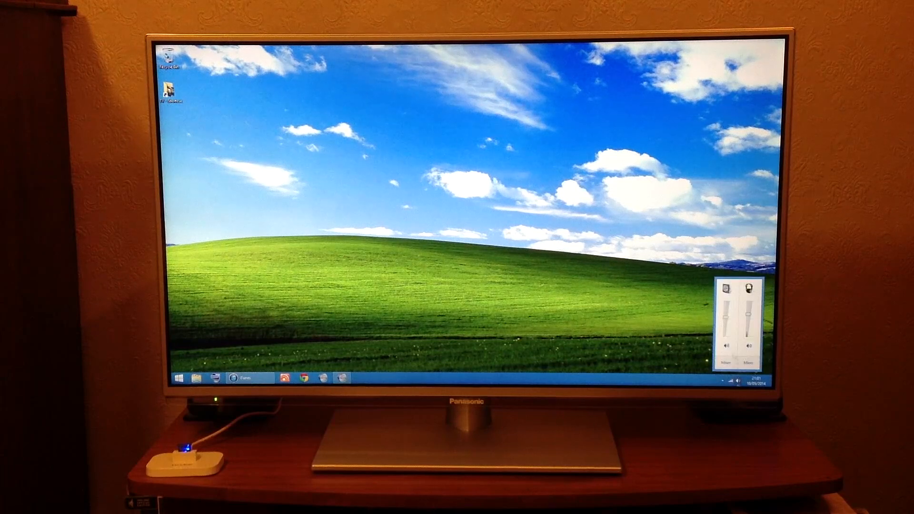